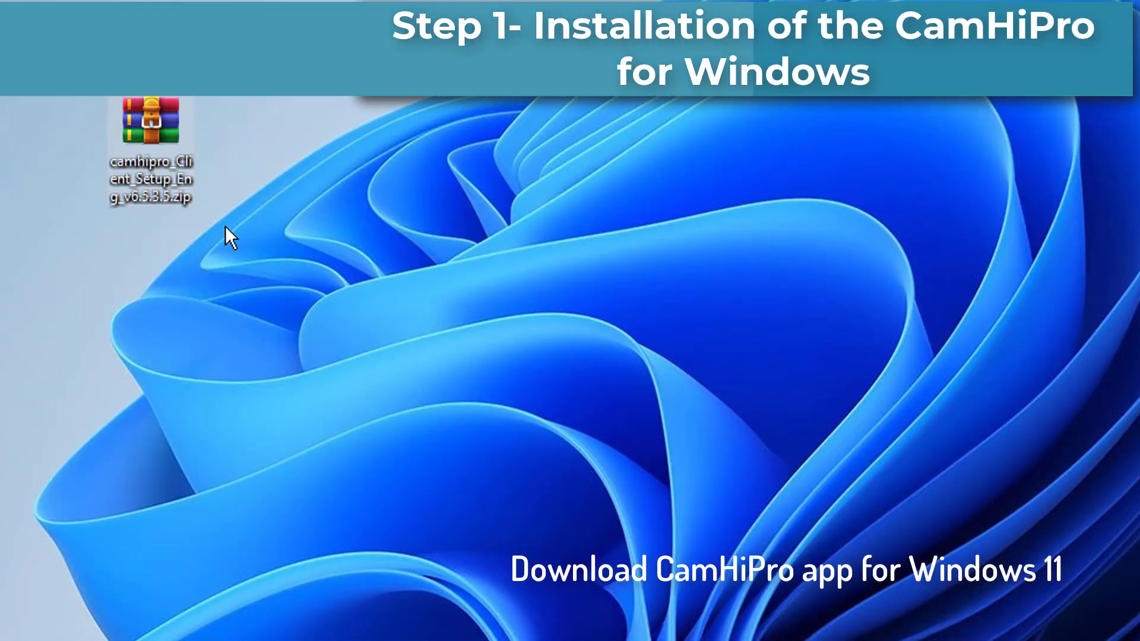
Extract the CamHiPro zip and open the extracted camhipro_Client_Setup_Eng_v6.5.3.5 folder
right_click(150, 124)
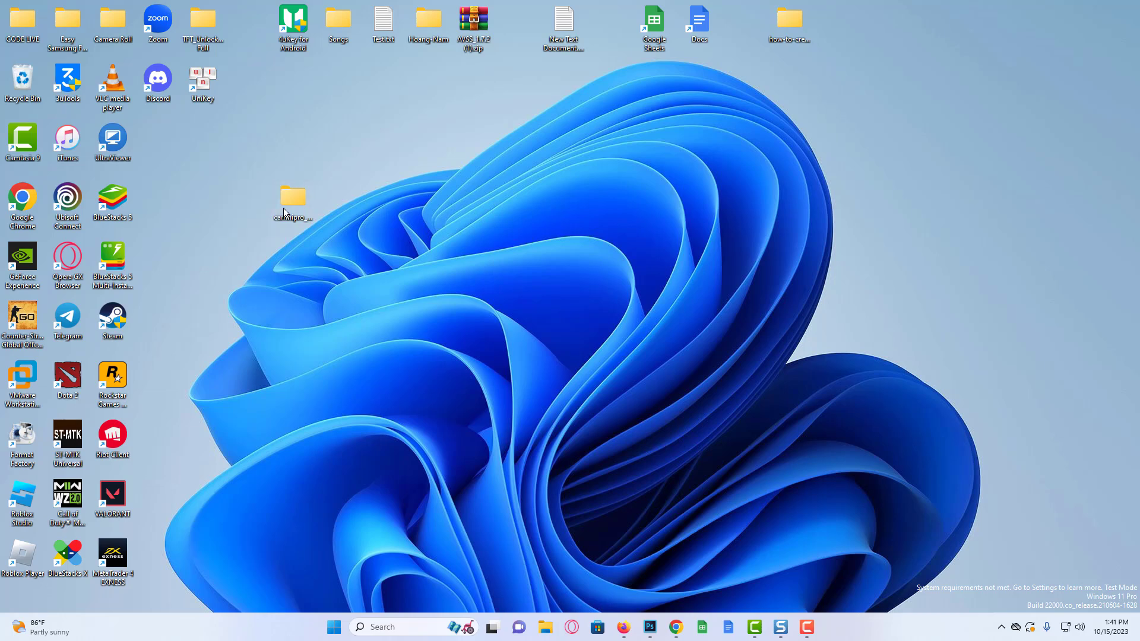
double_click(292, 198)
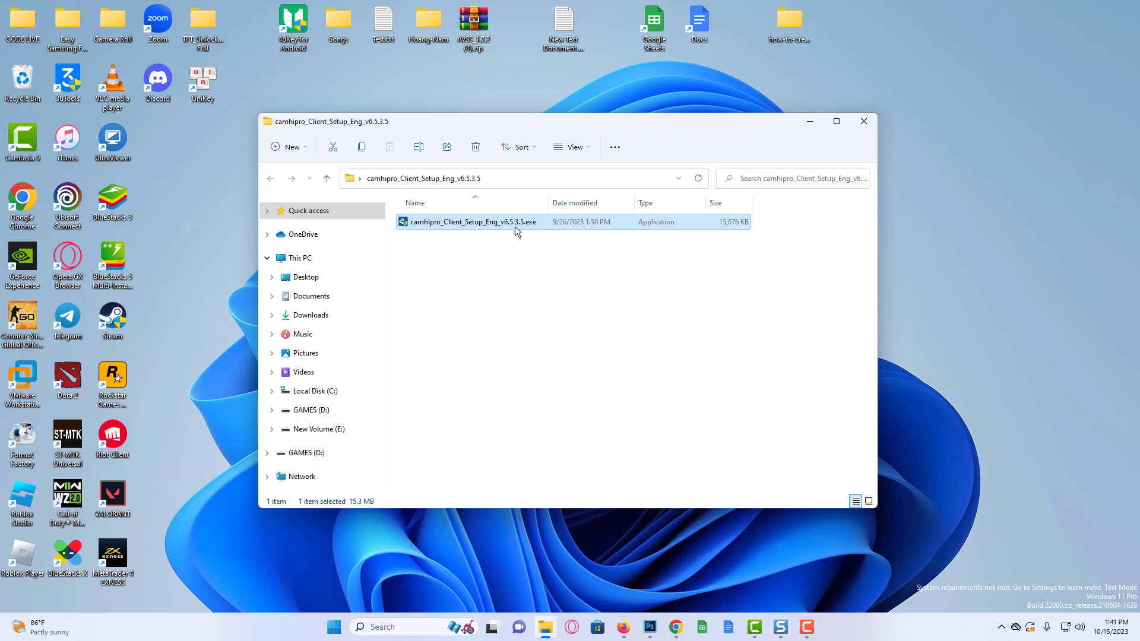
mouse_move(527, 233)
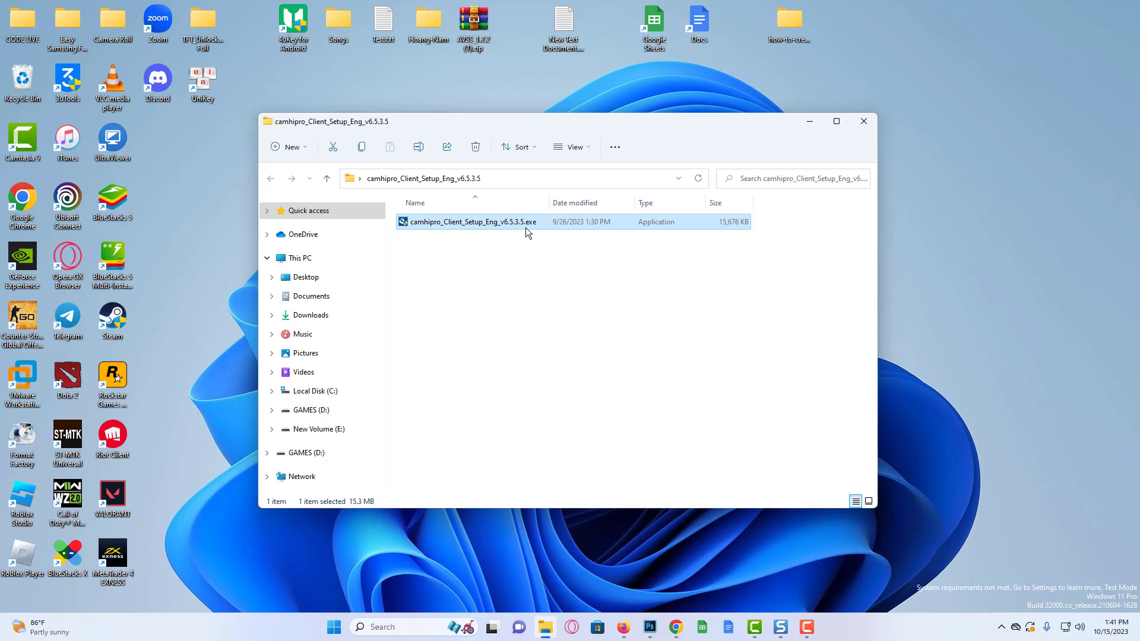
mouse_move(522, 231)
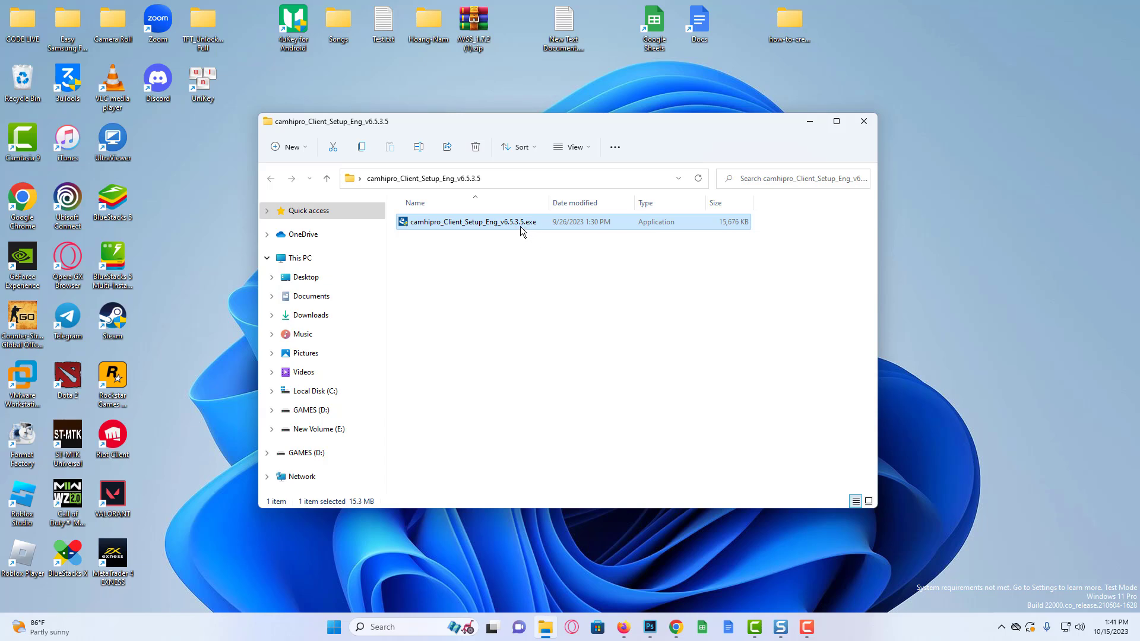
Run the setup in English (United States) and install to the default Program Files folder
double_click(473, 222)
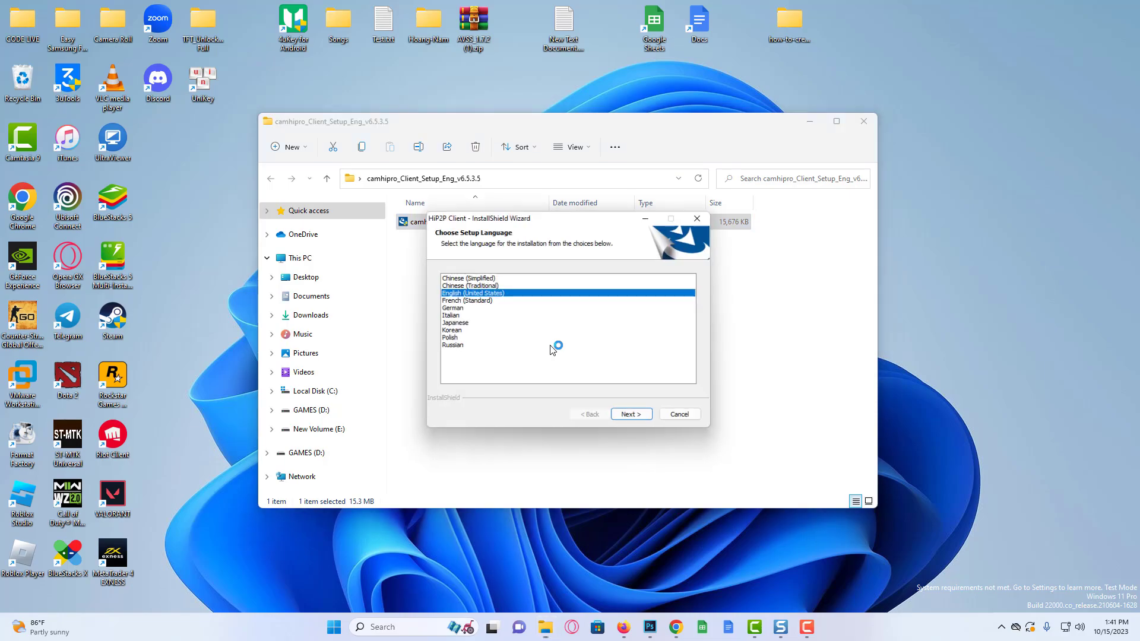
click(630, 413)
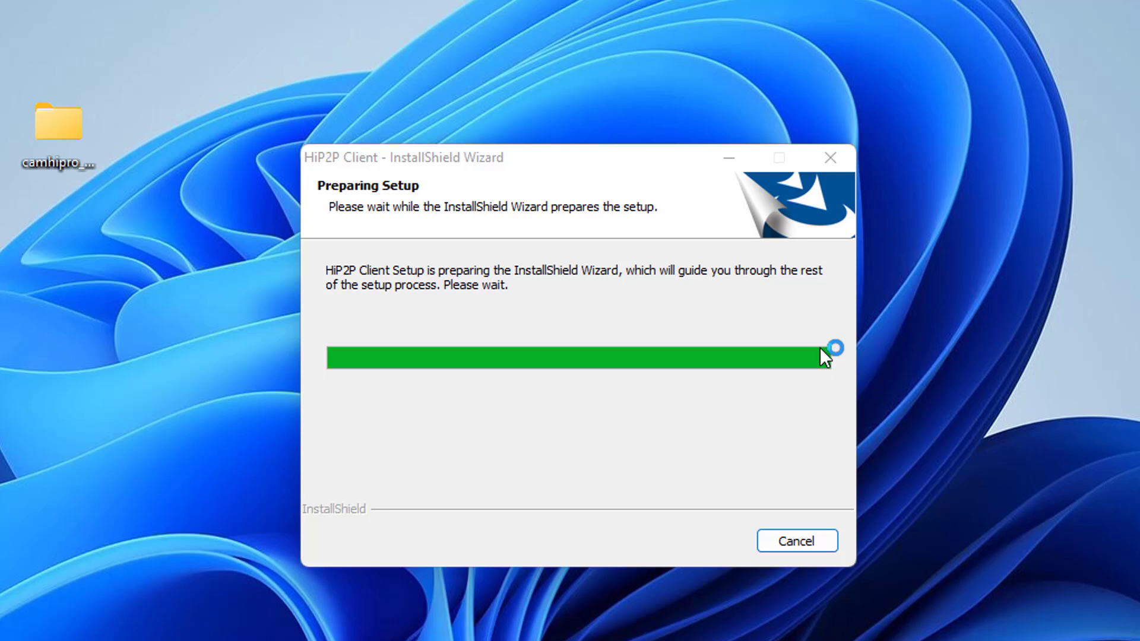
mouse_move(723, 617)
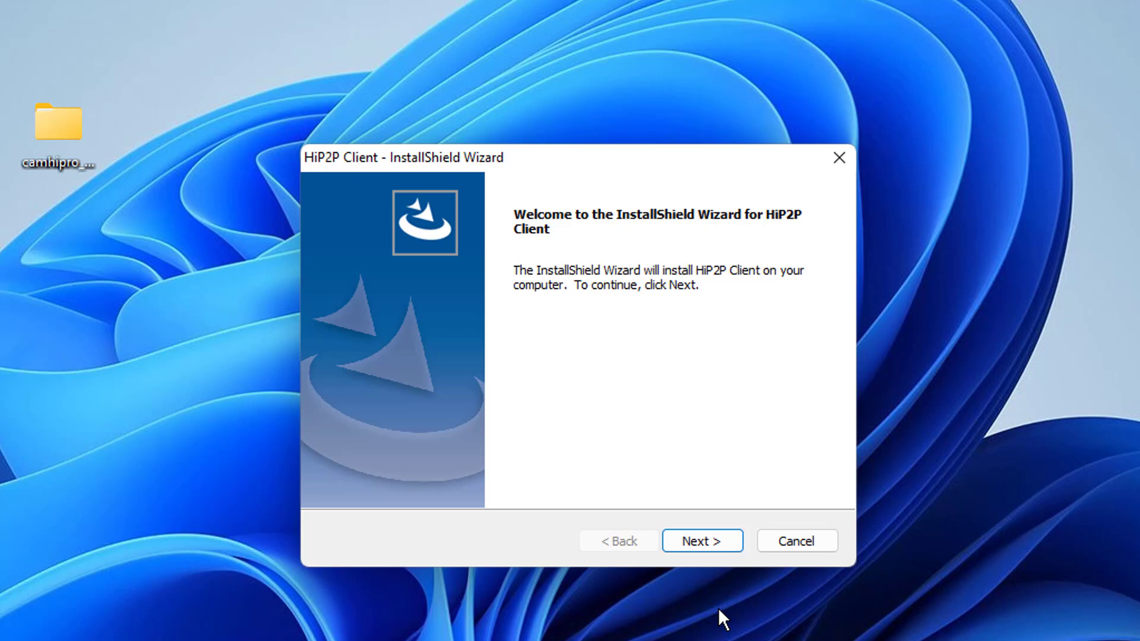
click(700, 541)
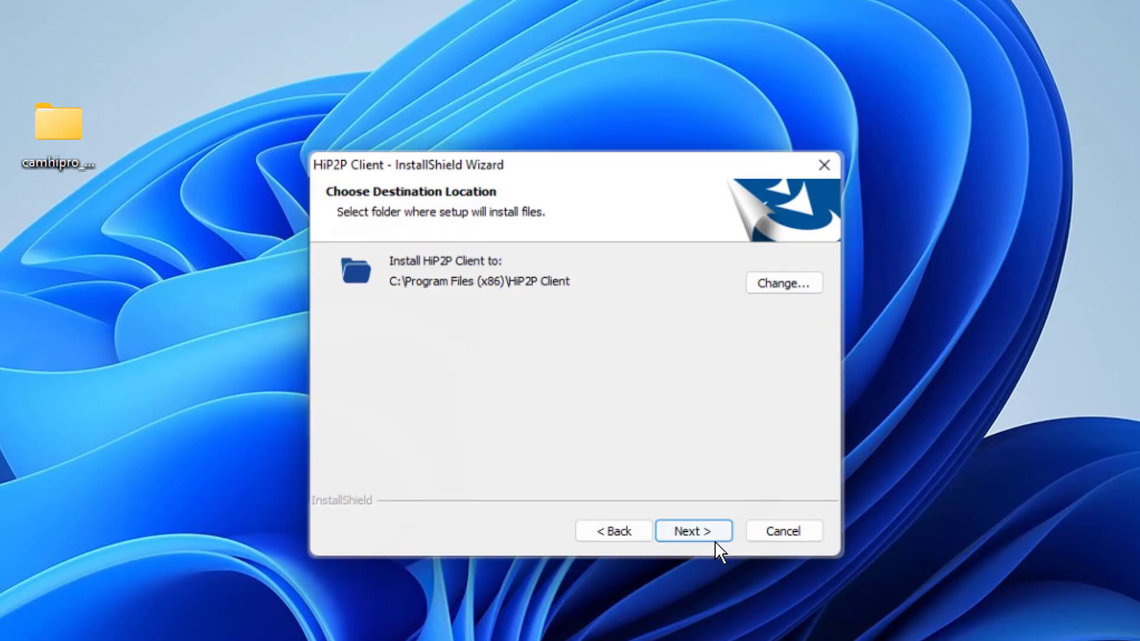
click(692, 530)
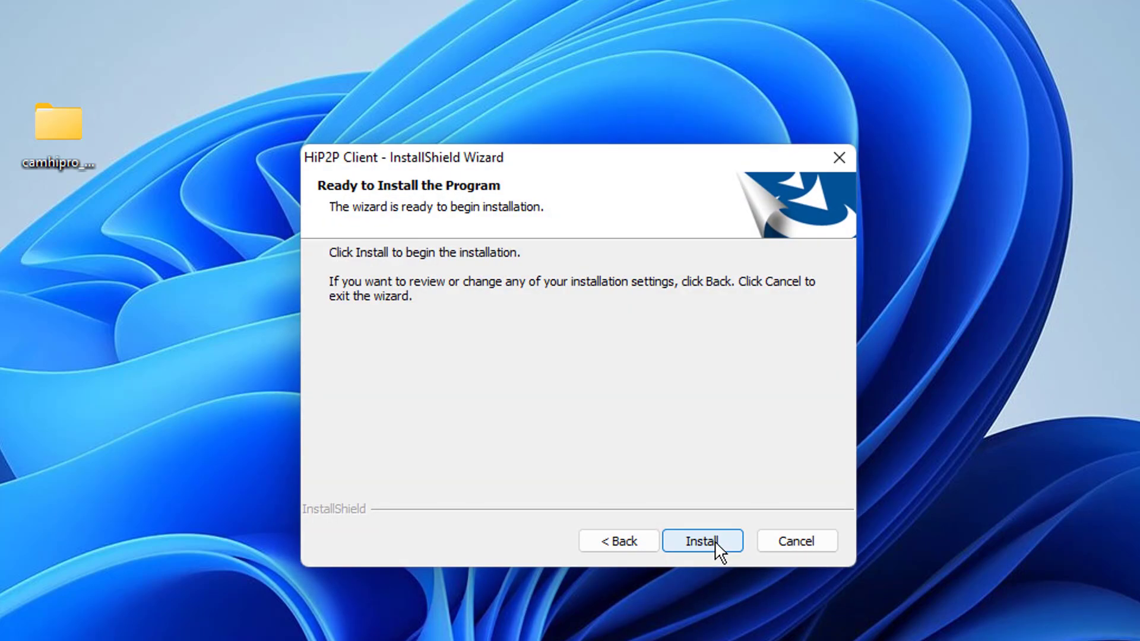
click(702, 540)
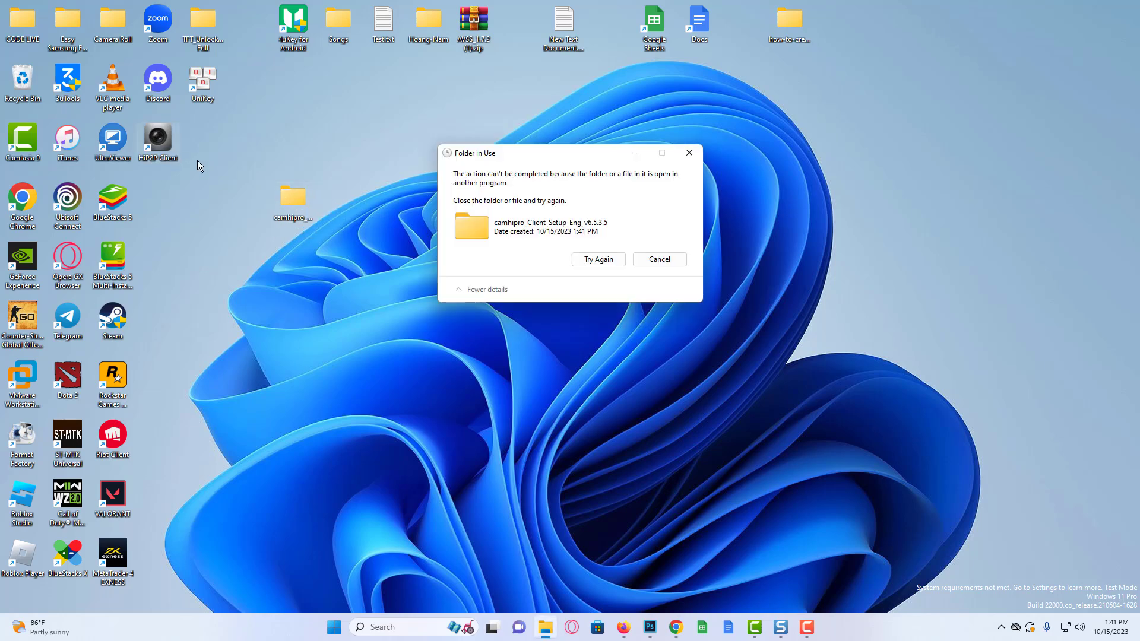
Dismiss the Folder In Use warning, move the shortcut beside the folder, and allow firewall access
click(657, 259)
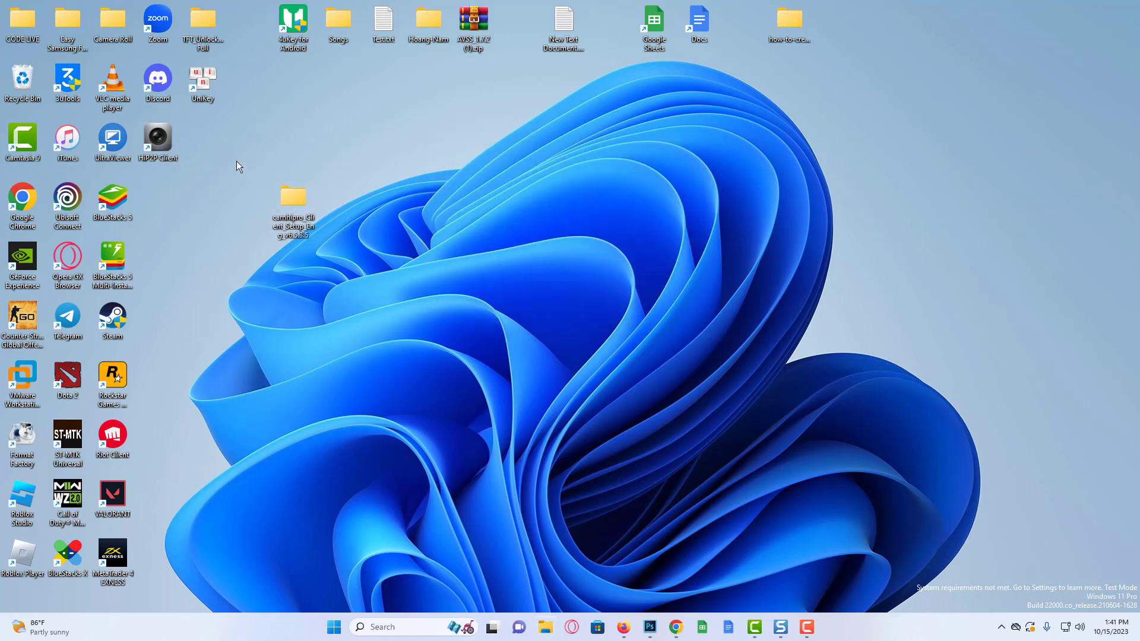
drag(157, 141, 336, 199)
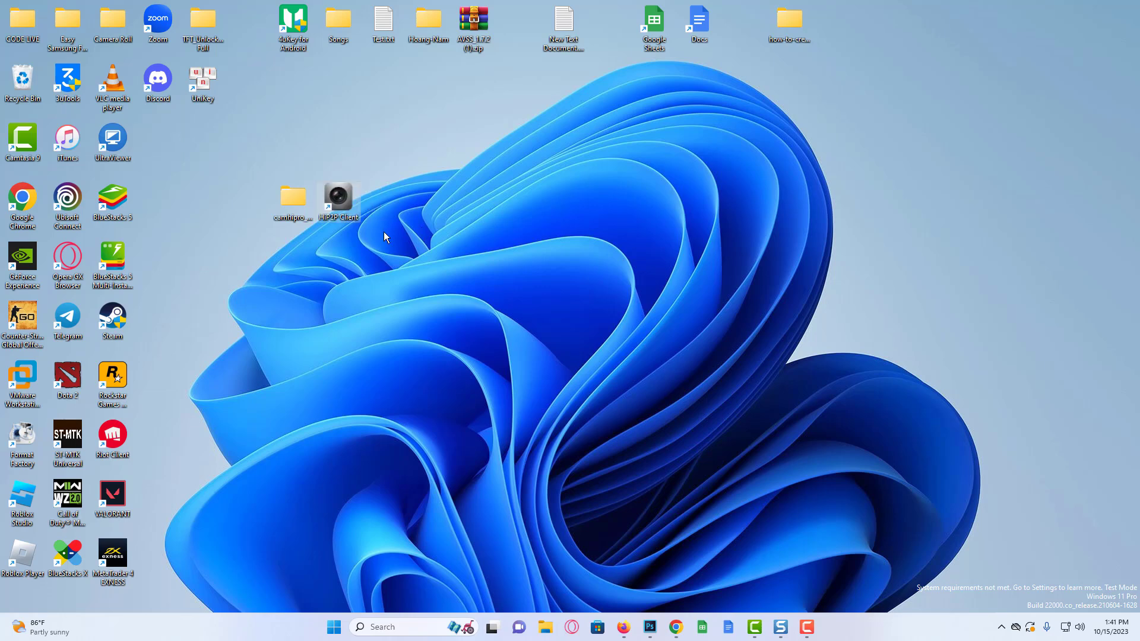
mouse_move(337, 203)
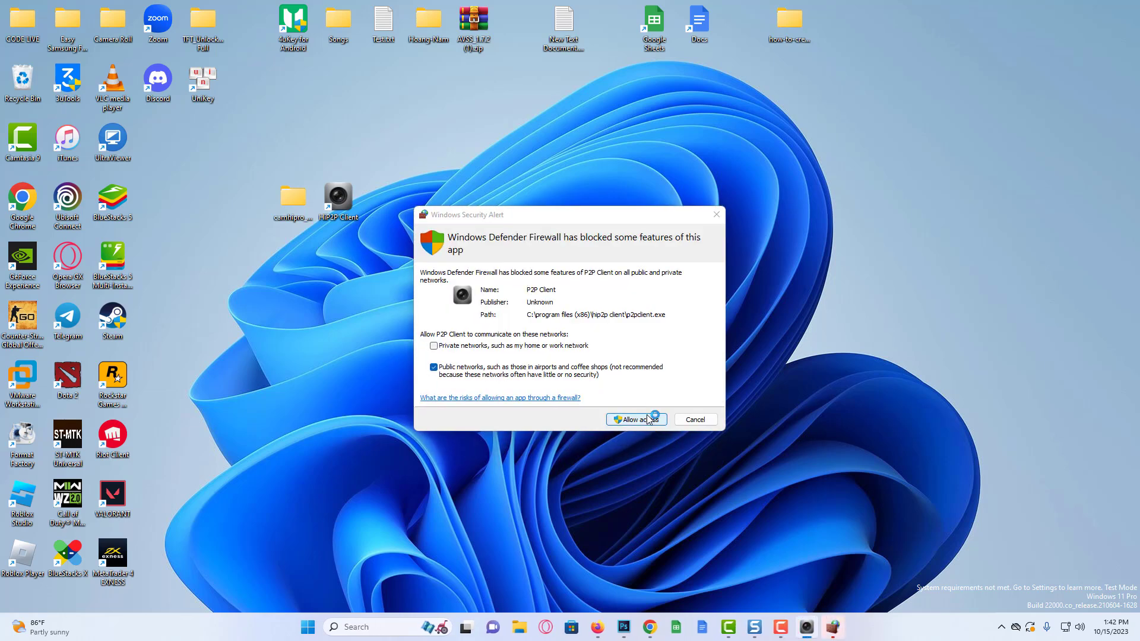
click(634, 419)
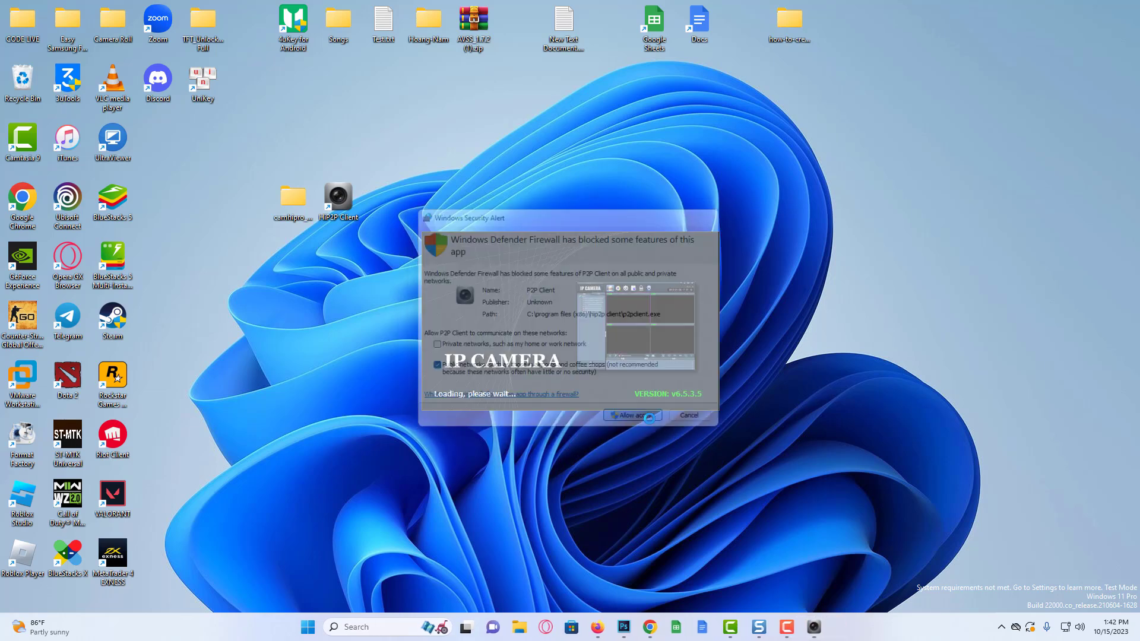
click(630, 416)
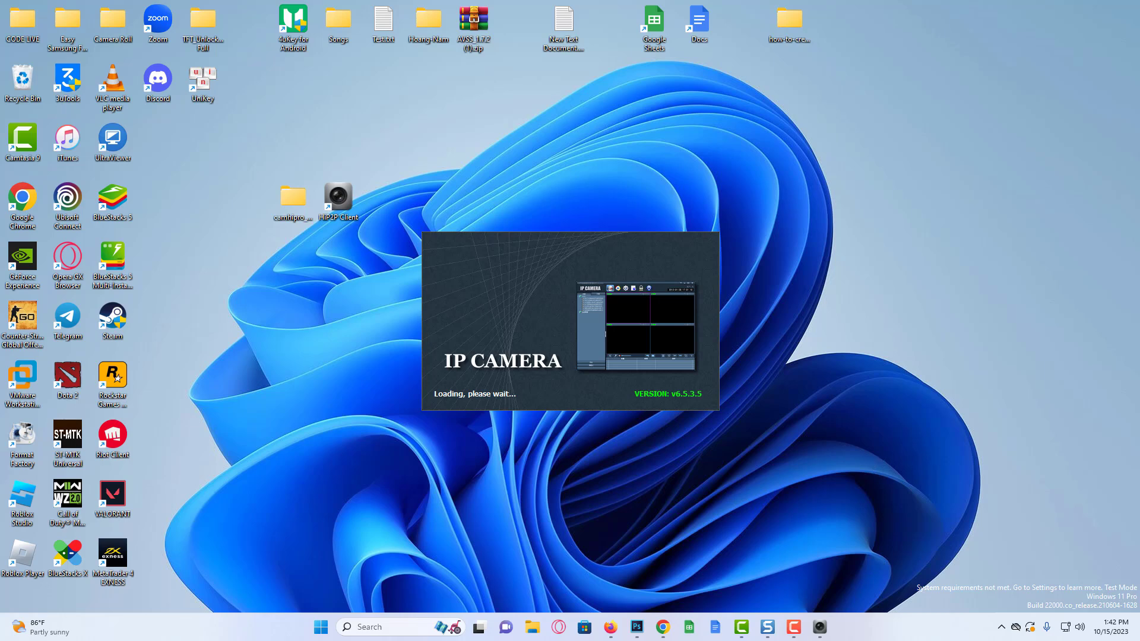
mouse_move(808, 436)
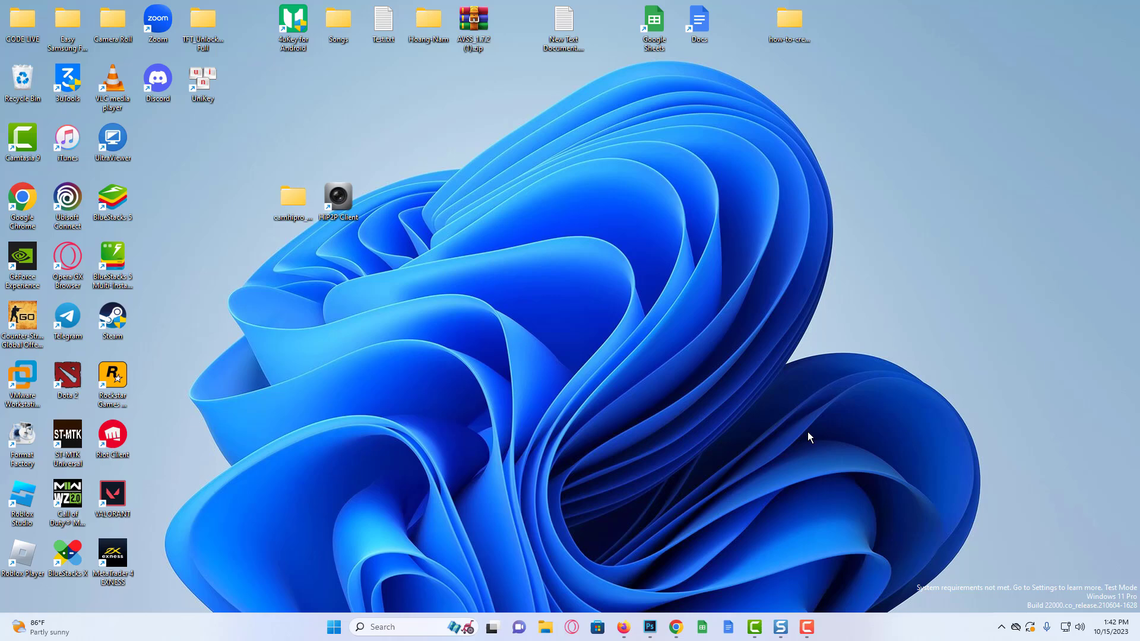
Launch HiP2P Client maximized and log in to Config as admin
double_click(335, 200)
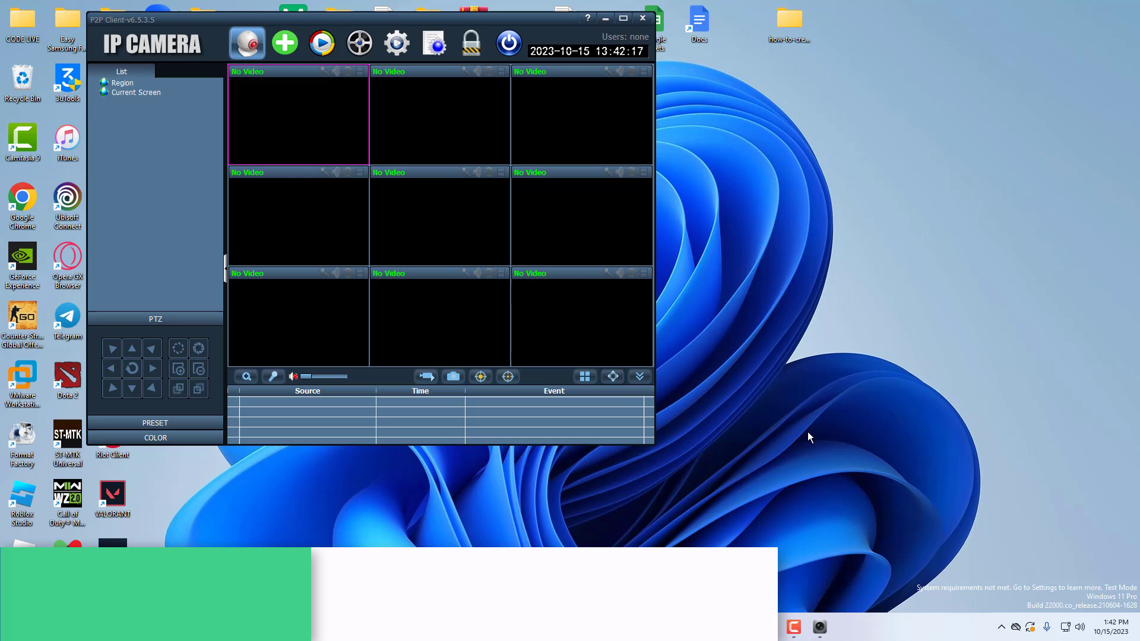
click(623, 17)
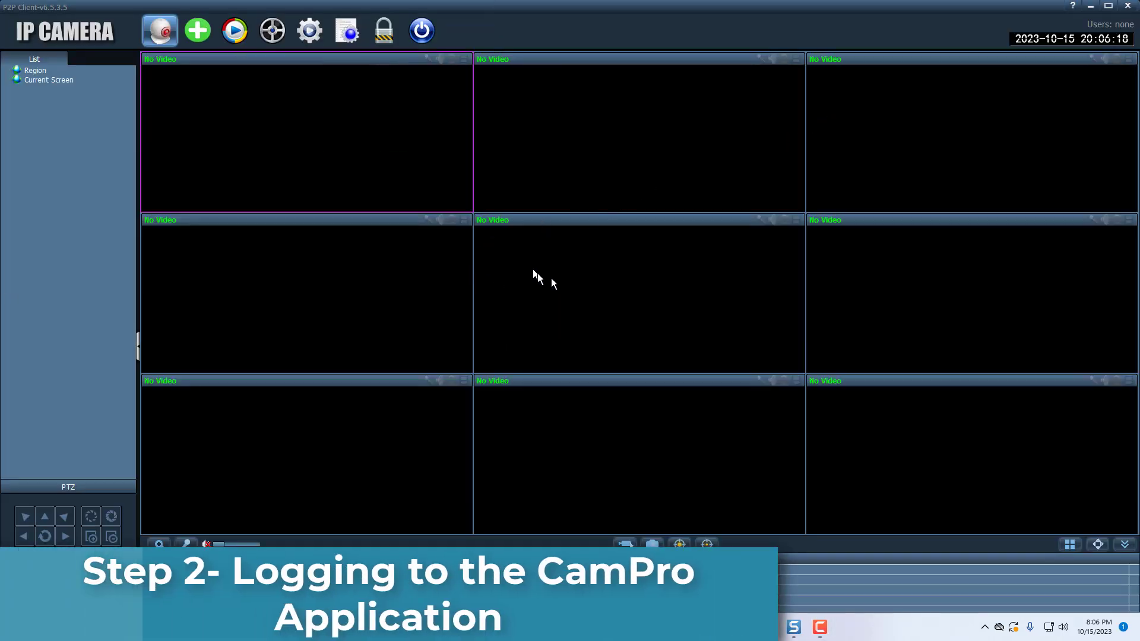
mouse_move(309, 31)
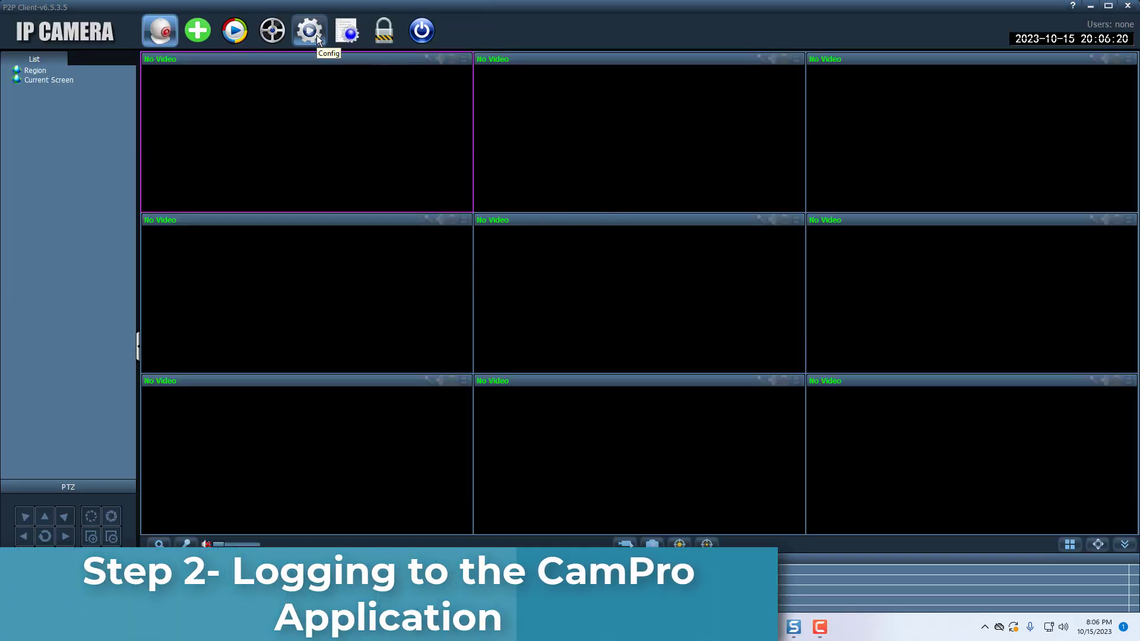
click(308, 31)
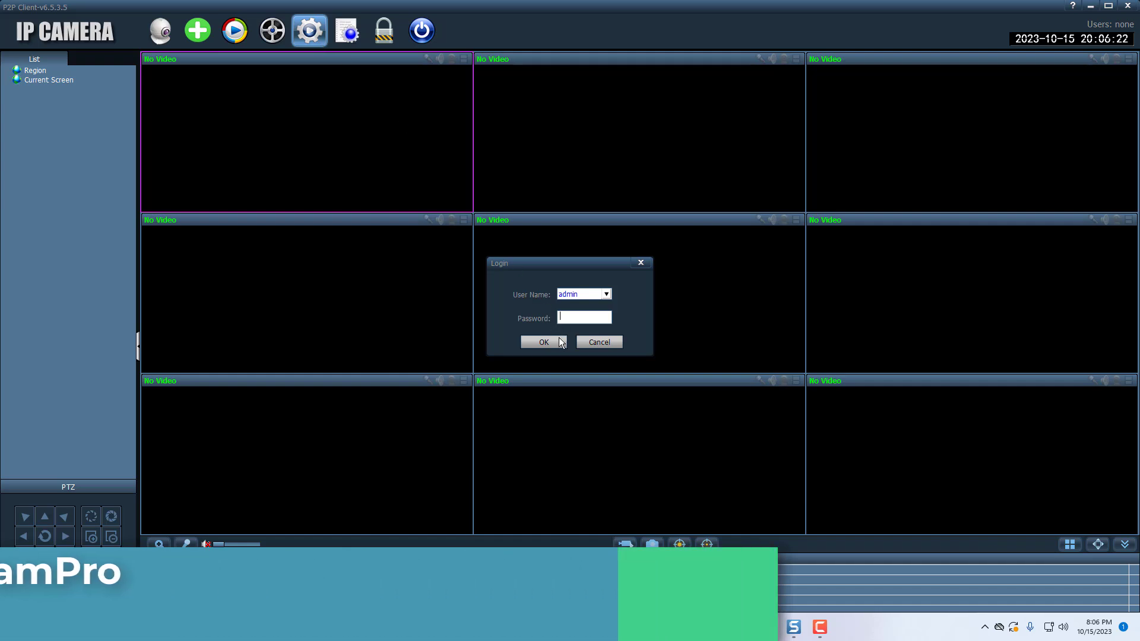
click(542, 342)
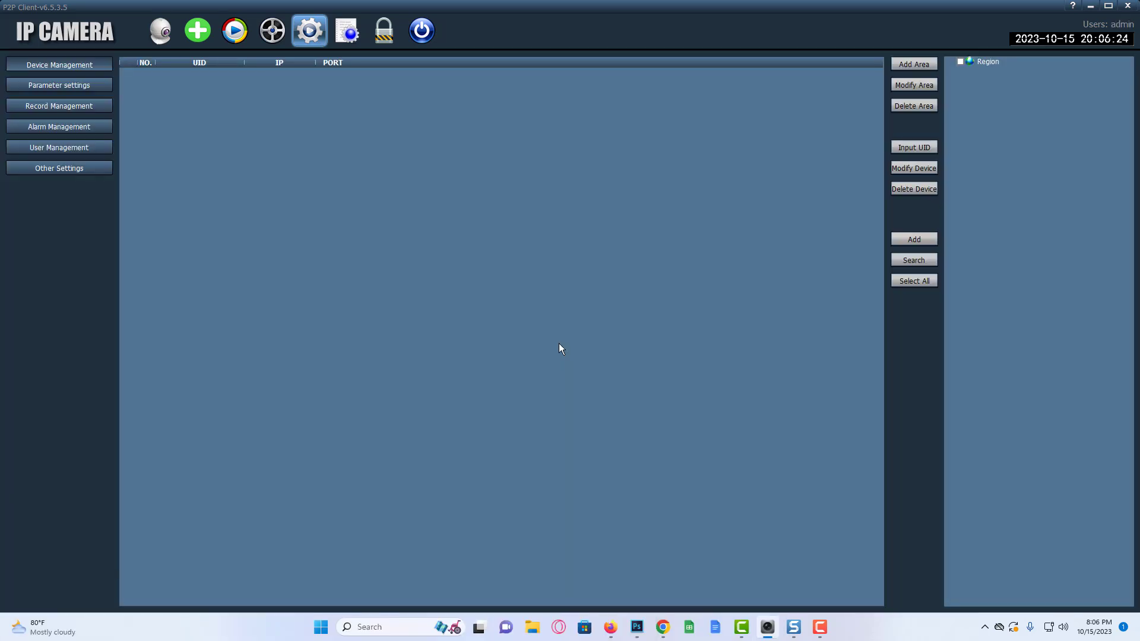
mouse_move(959, 66)
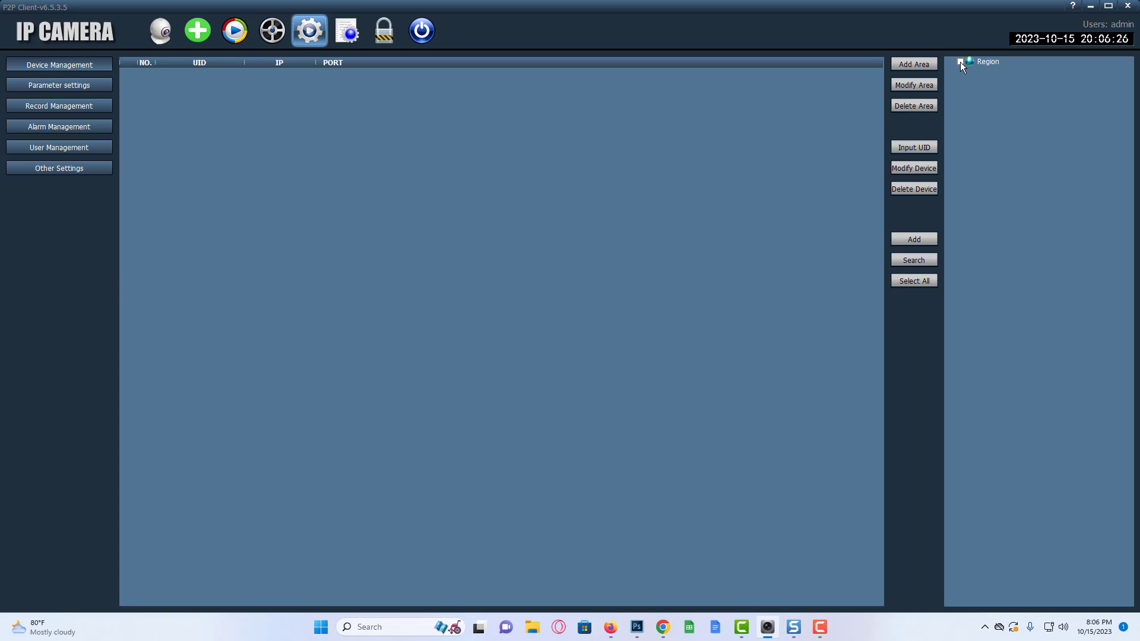
Create a new area named office under Region
click(986, 61)
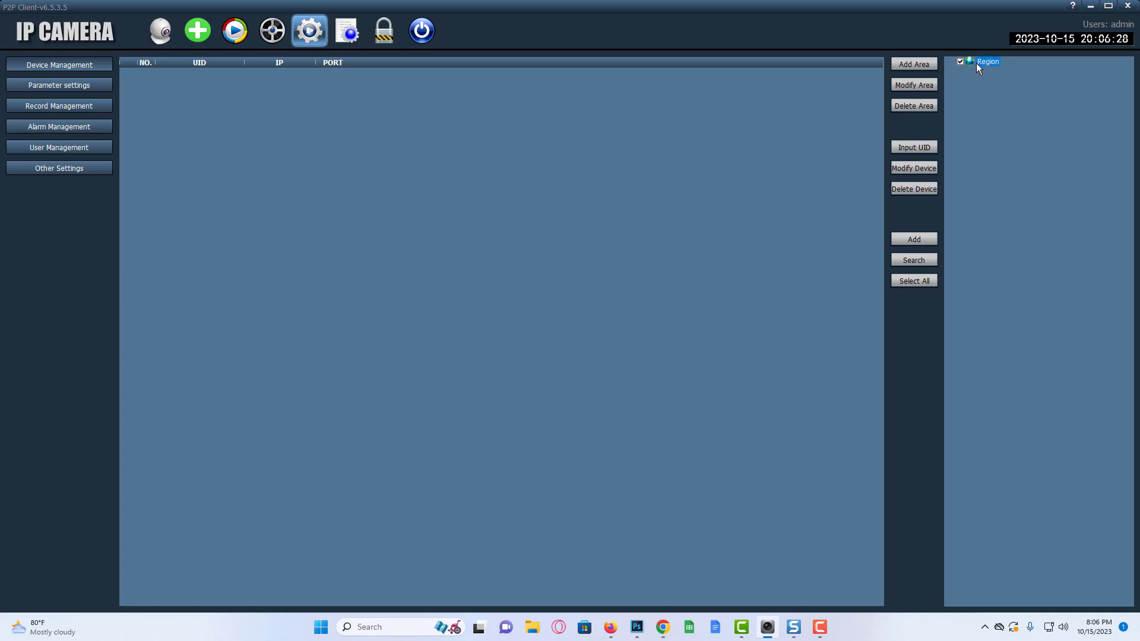
click(913, 64)
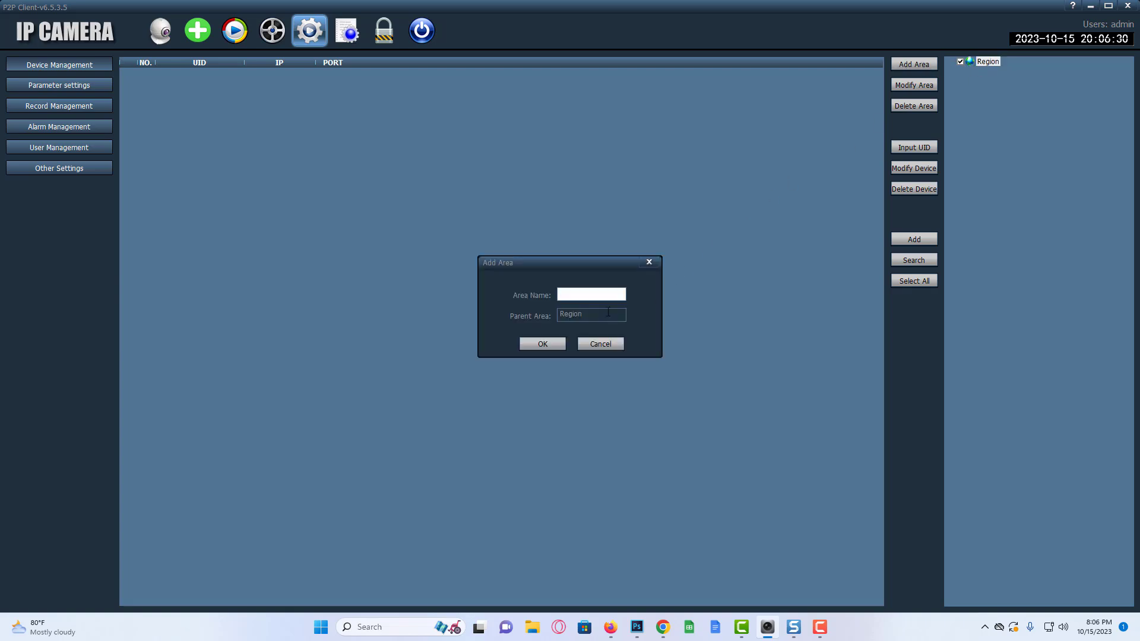
text(office)
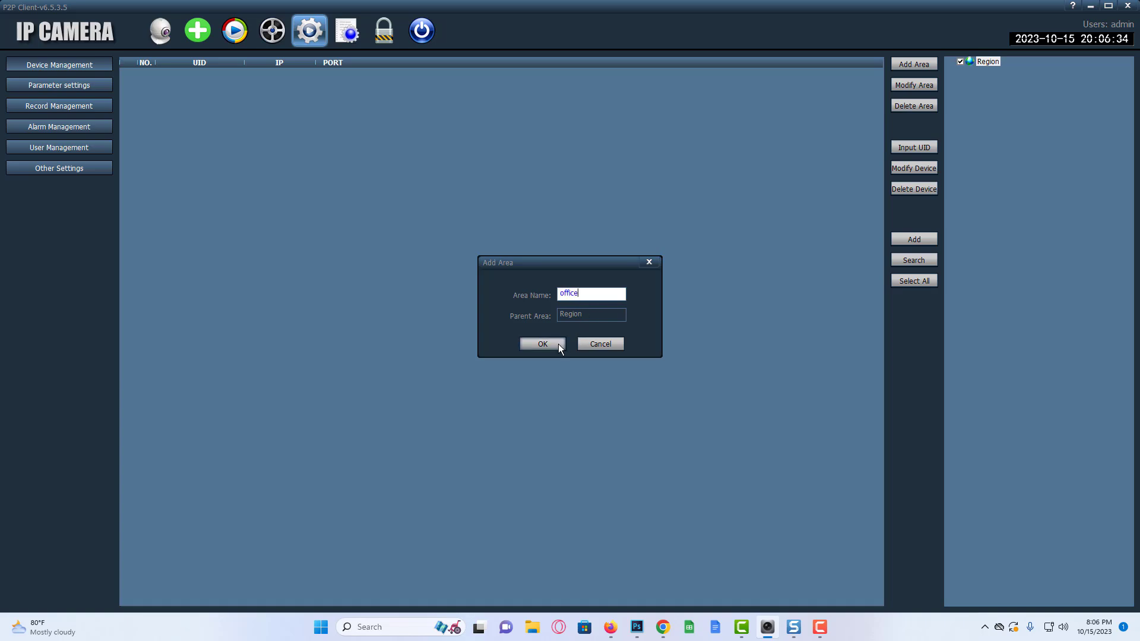
click(542, 344)
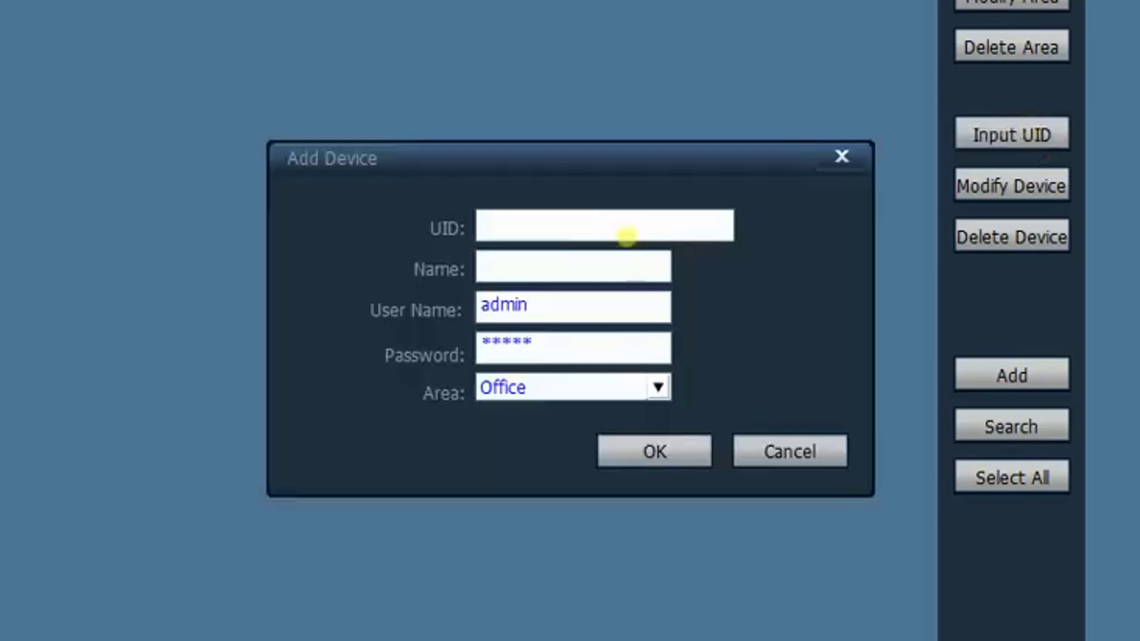
Begin entering the camera's UID in the Add Device form under Office
text(A)
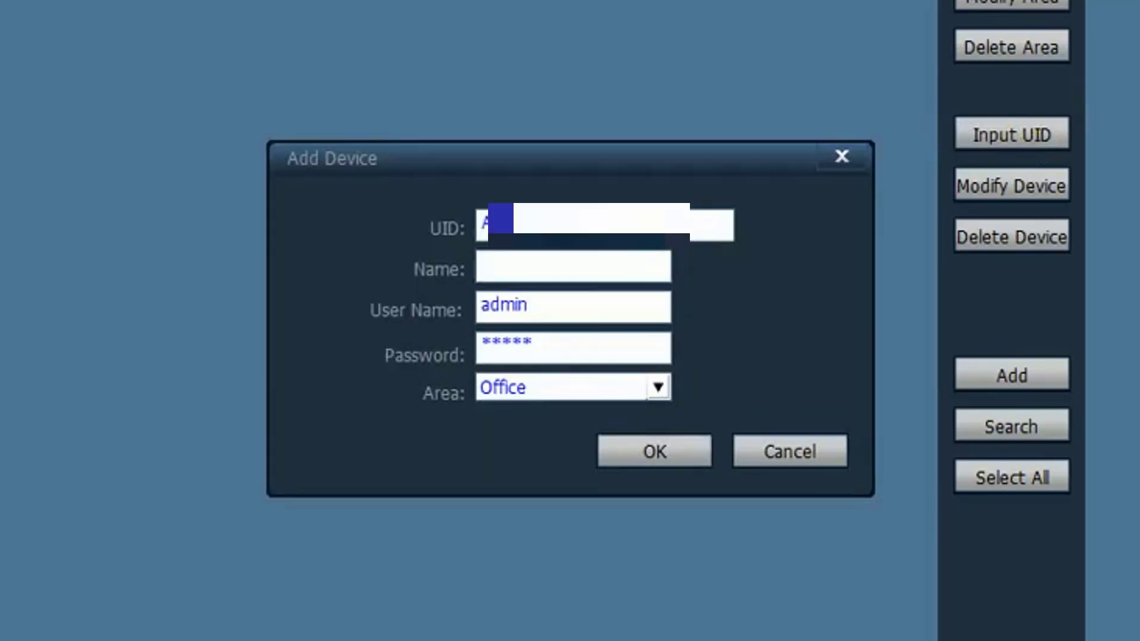